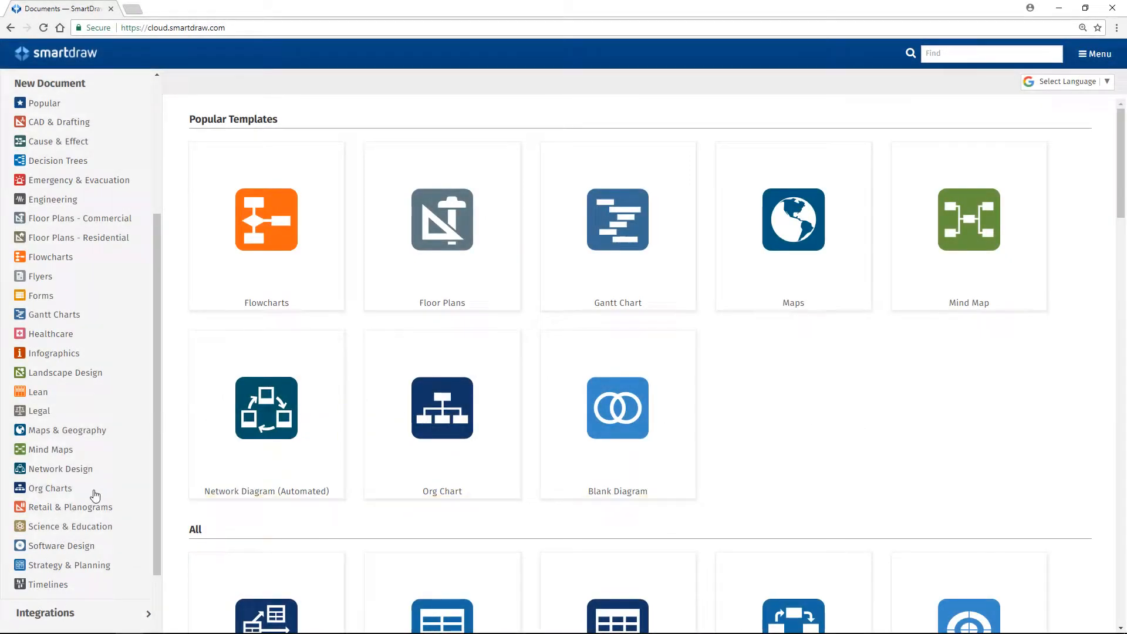
- Start a new drawing from the Retail & Planograms Shelving Design template
{"action": "left_click", "coordinate": [70, 507]}
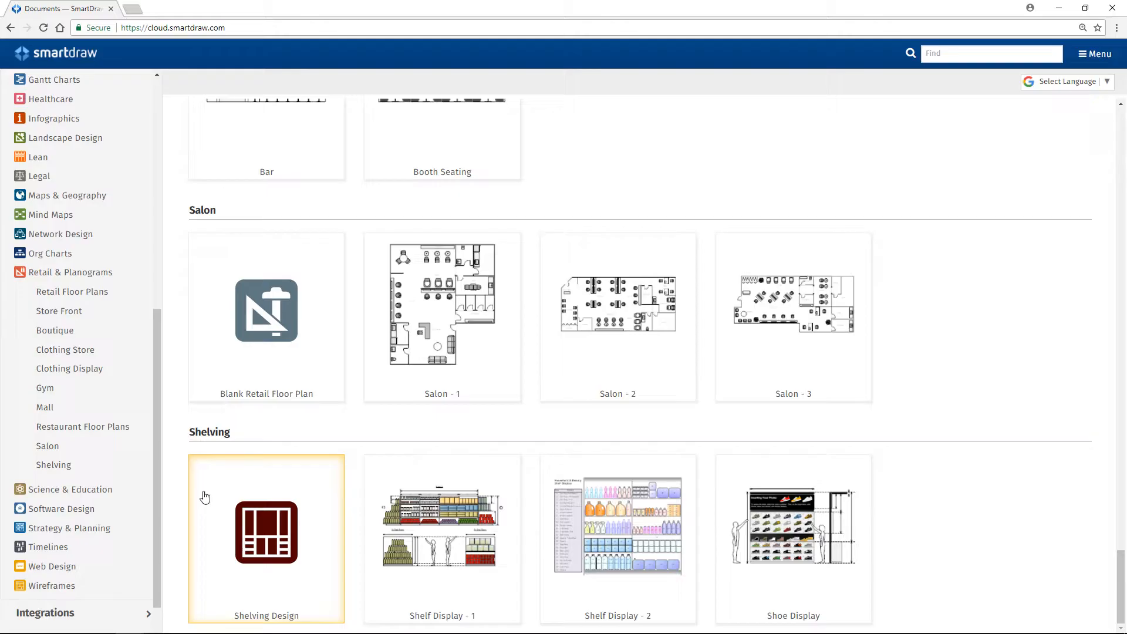
{"action": "left_click", "coordinate": [266, 533]}
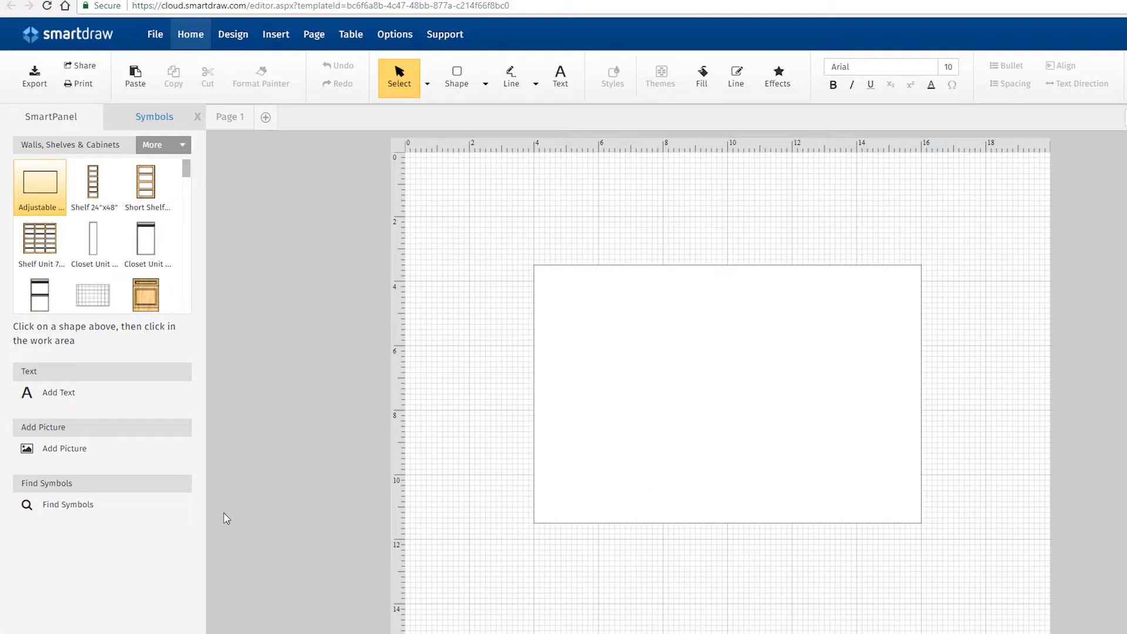
{"action": "left_click", "coordinate": [163, 144]}
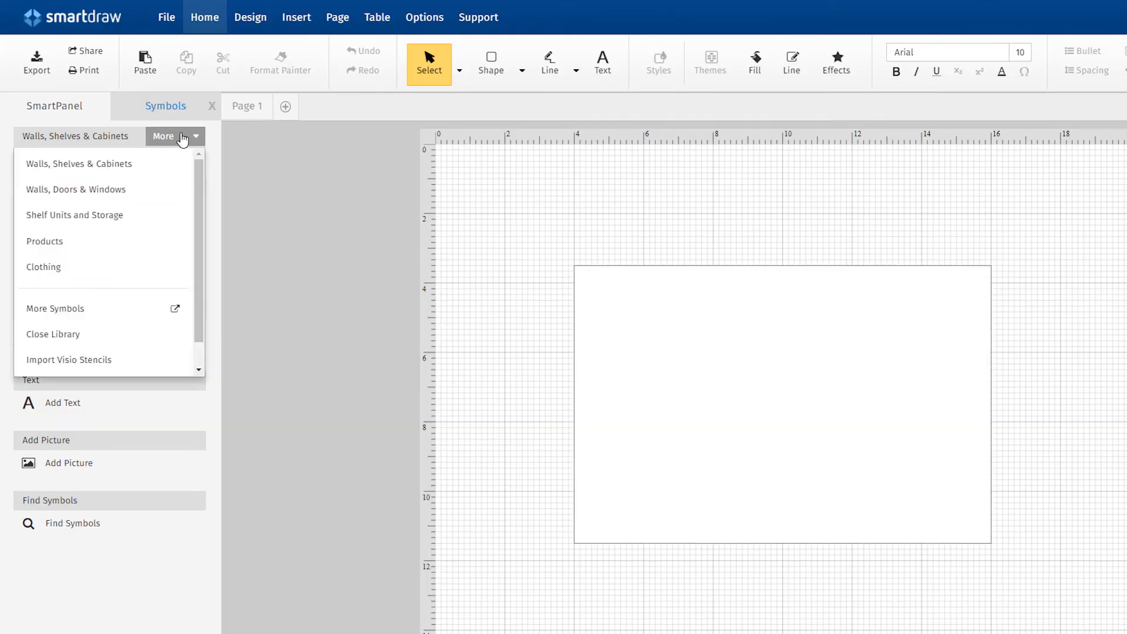
{"action": "mouse_move", "coordinate": [144, 218]}
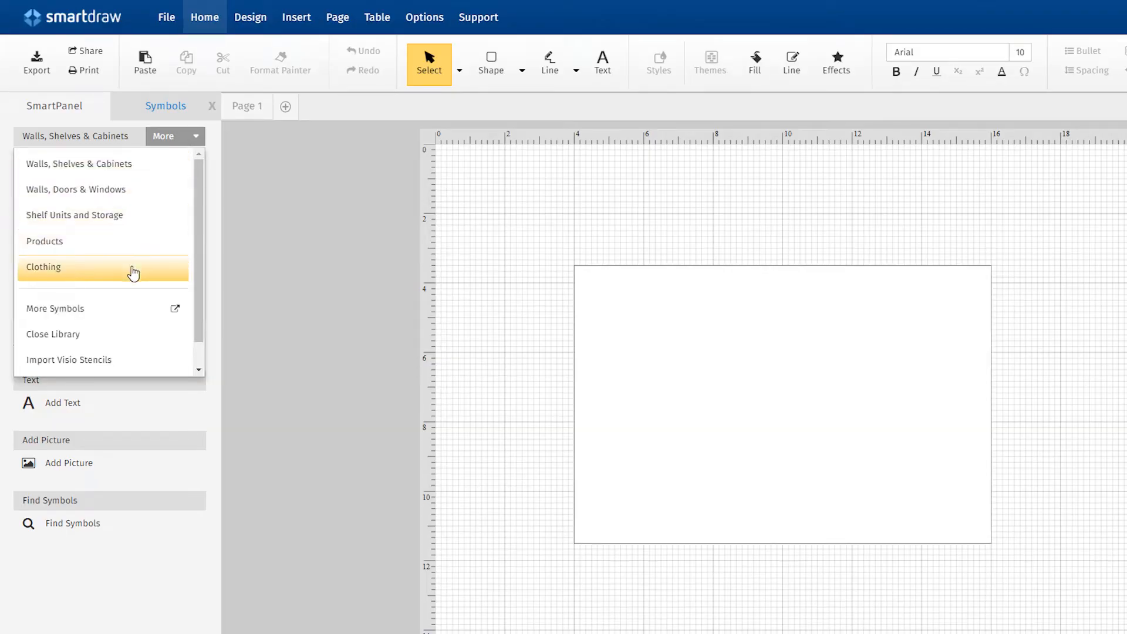
{"action": "mouse_move", "coordinate": [134, 315]}
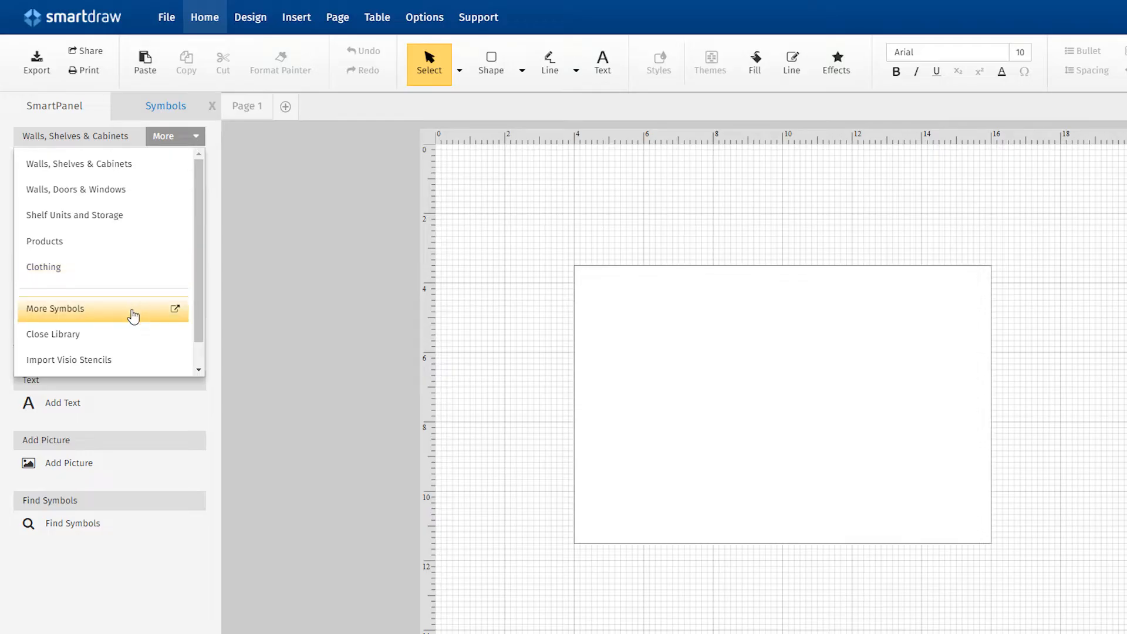
{"action": "left_click", "coordinate": [55, 309]}
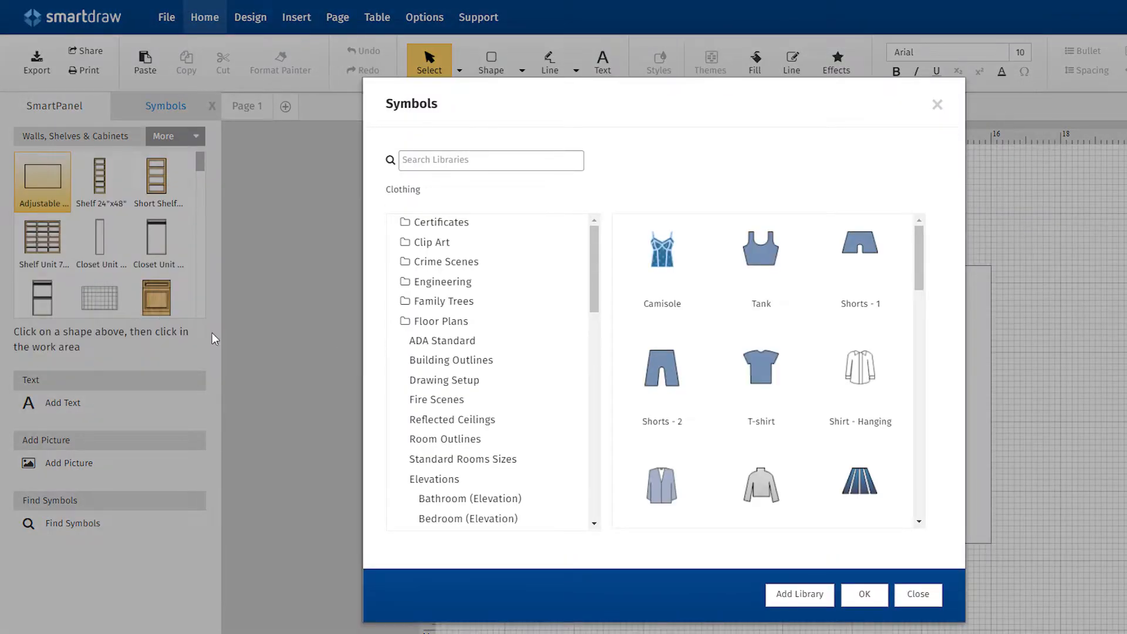
{"action": "scroll", "scroll_direction": "down", "scroll_amount": 3}
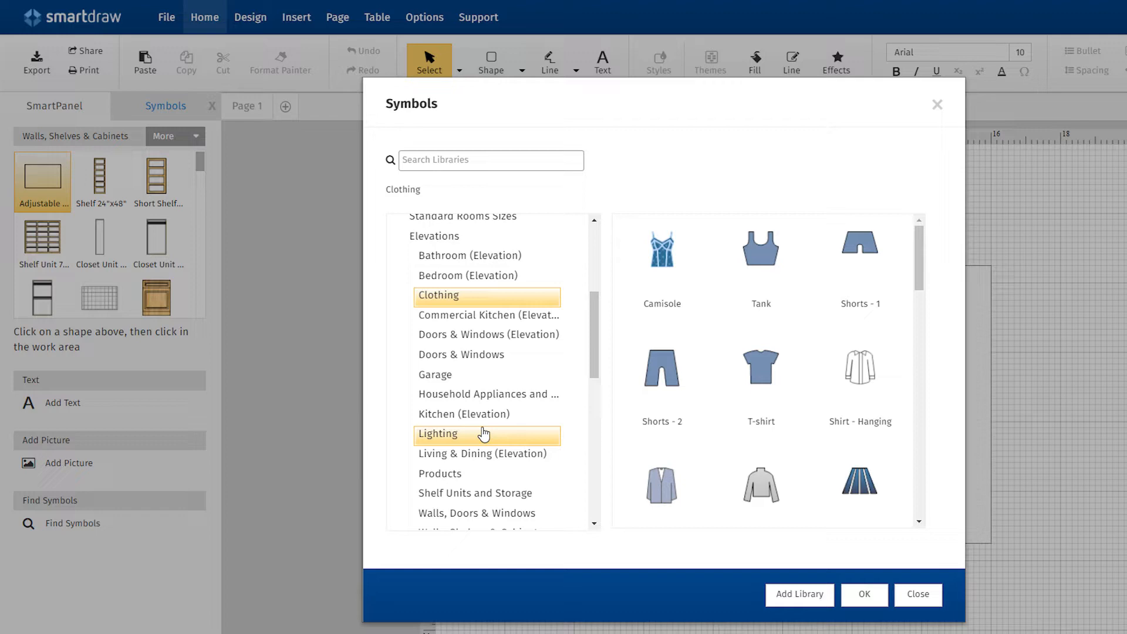
{"action": "left_click", "coordinate": [488, 393]}
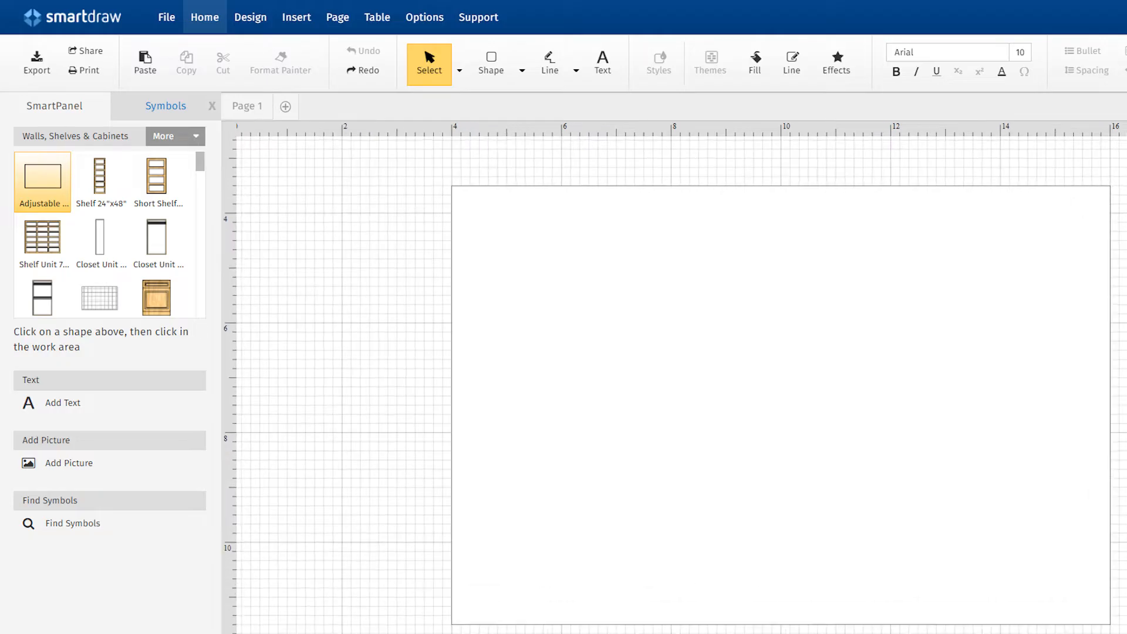
- Place two 24"x48" shelves flush side by side, then pick a jar from Products
{"action": "left_click", "coordinate": [500, 350]}
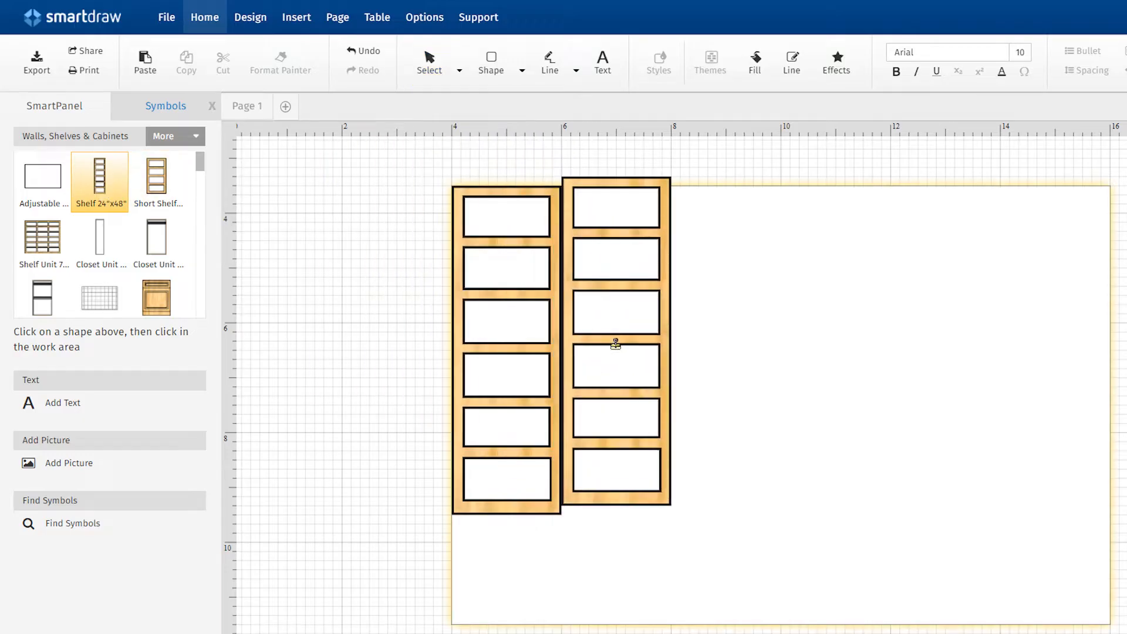
{"action": "left_click", "coordinate": [429, 62]}
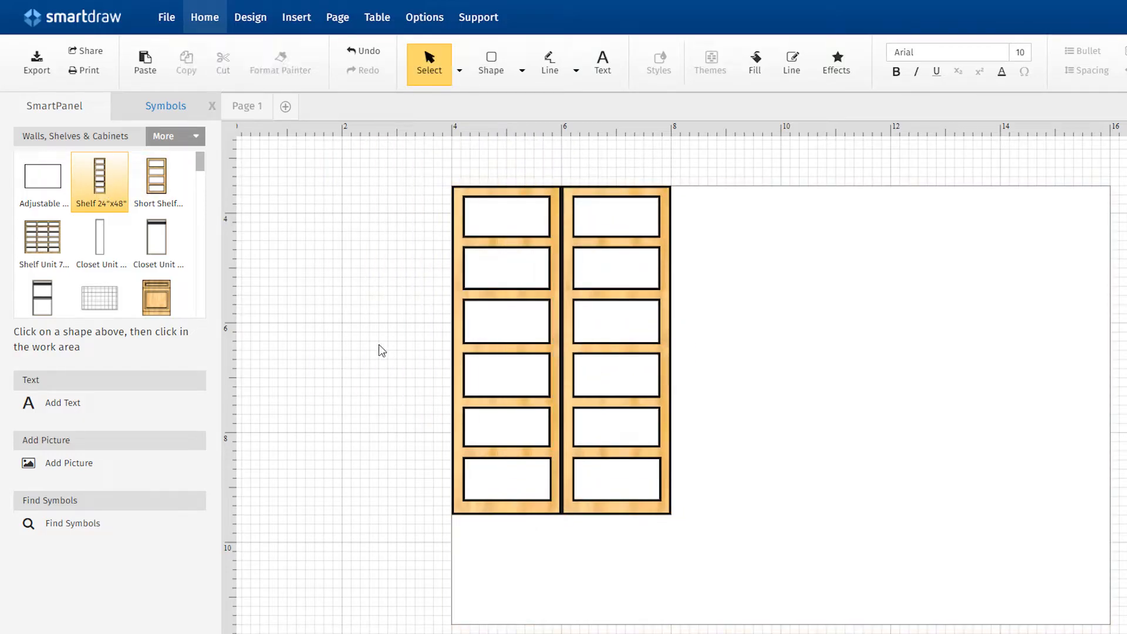
{"action": "left_click", "coordinate": [175, 136]}
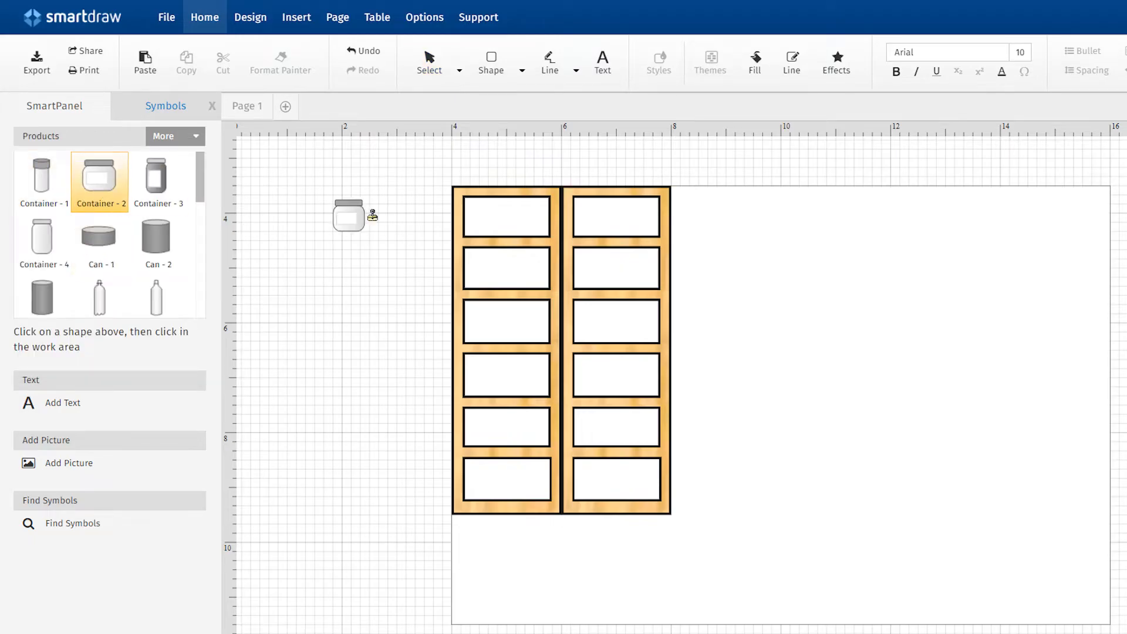
{"action": "left_click", "coordinate": [484, 224]}
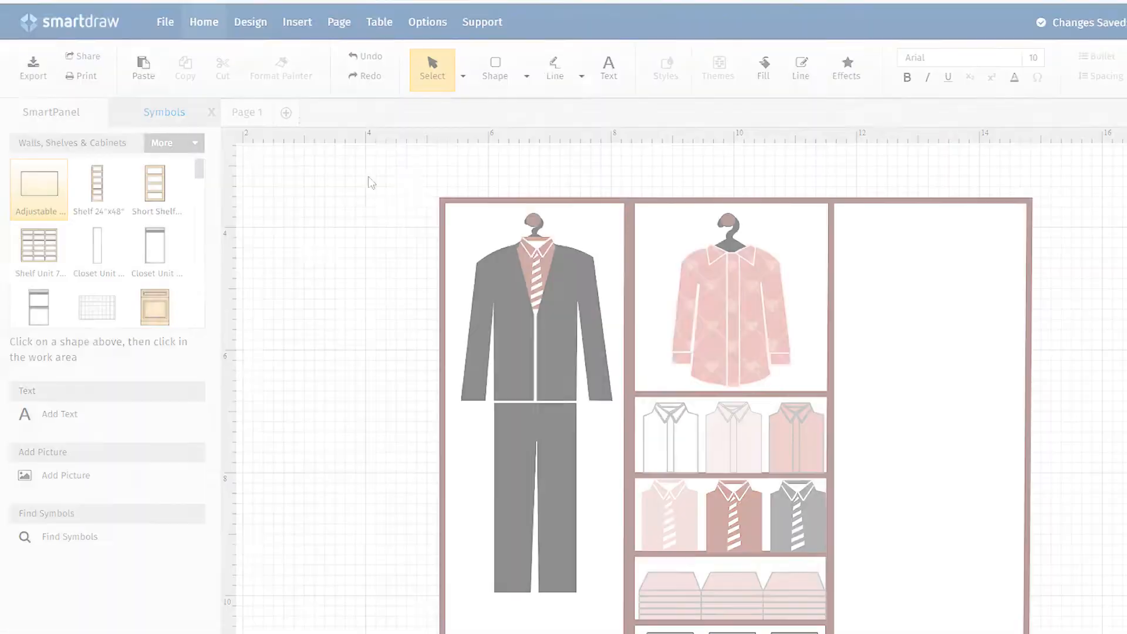
- Select the black suit and pink shirt, then enable Display fractions of inches in Dimensions
{"action": "left_click", "coordinate": [529, 311]}
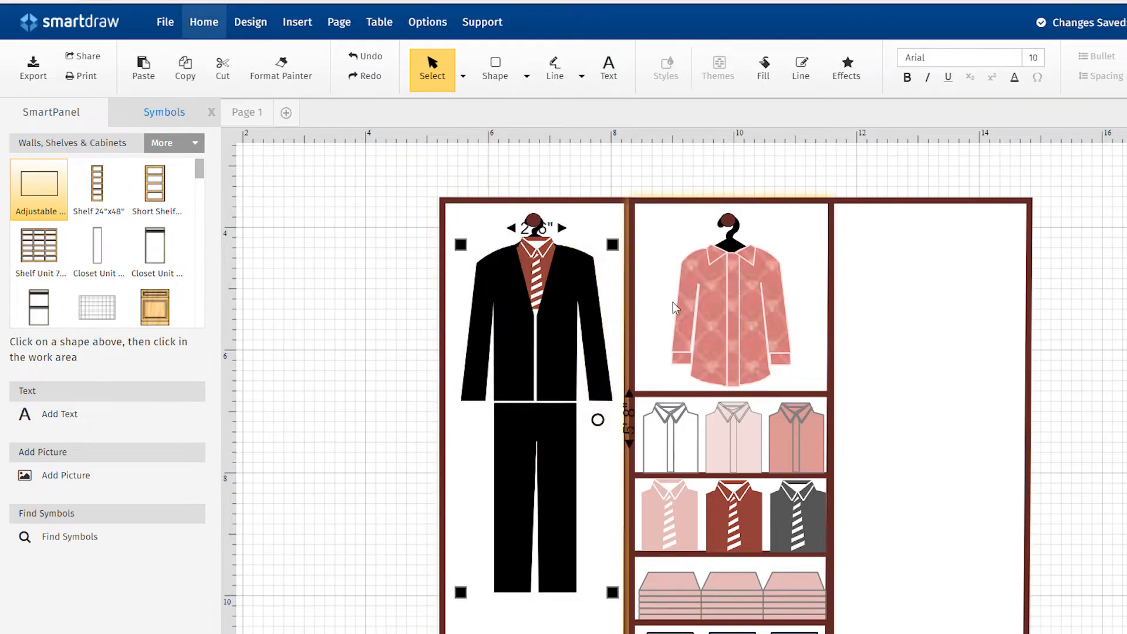
{"action": "left_click", "coordinate": [712, 316]}
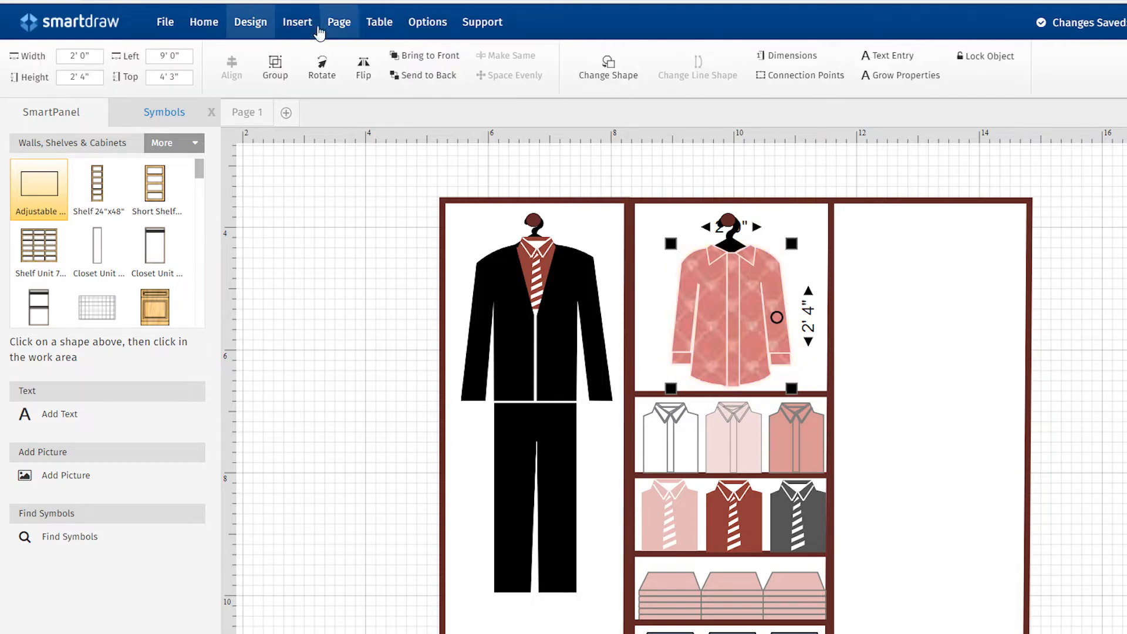
{"action": "left_click", "coordinate": [791, 55]}
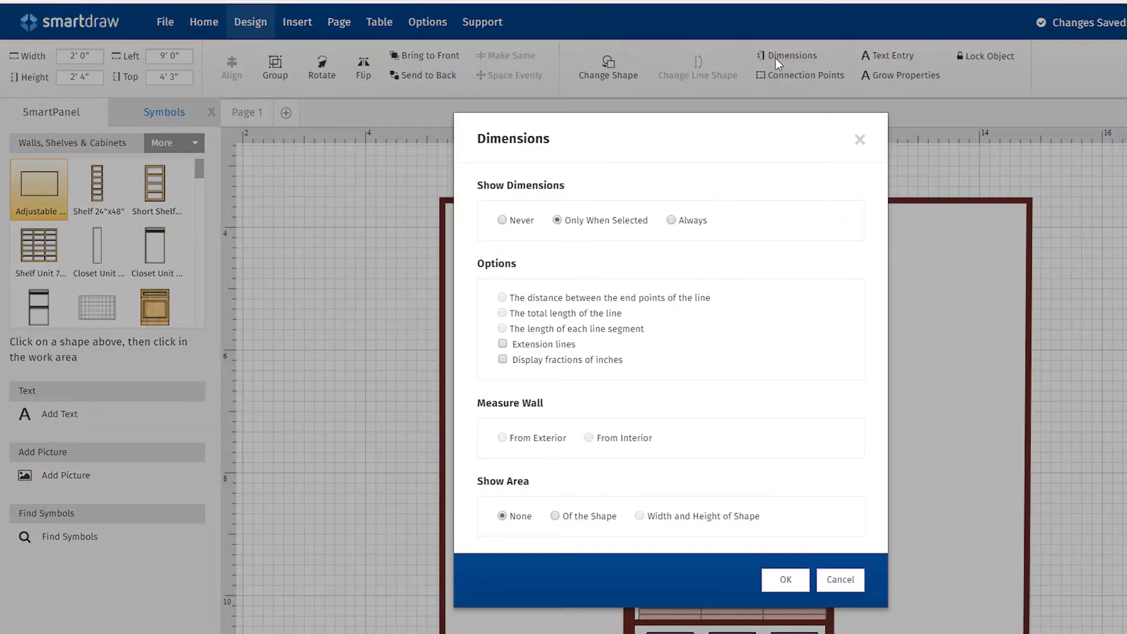
{"action": "left_click", "coordinate": [502, 359]}
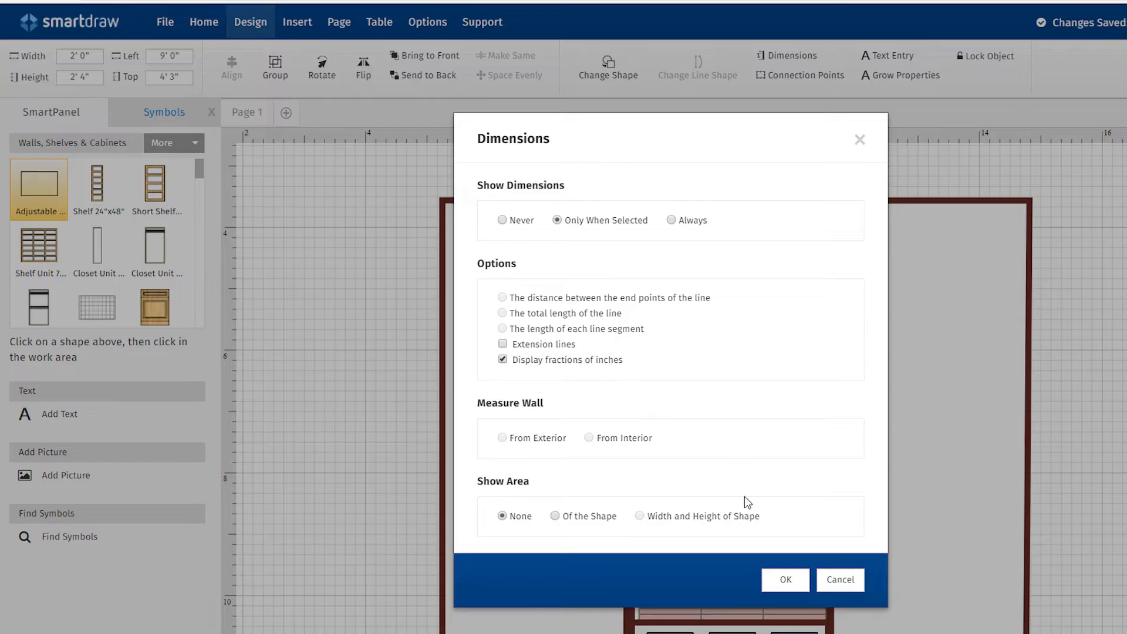
{"action": "left_click", "coordinate": [786, 580]}
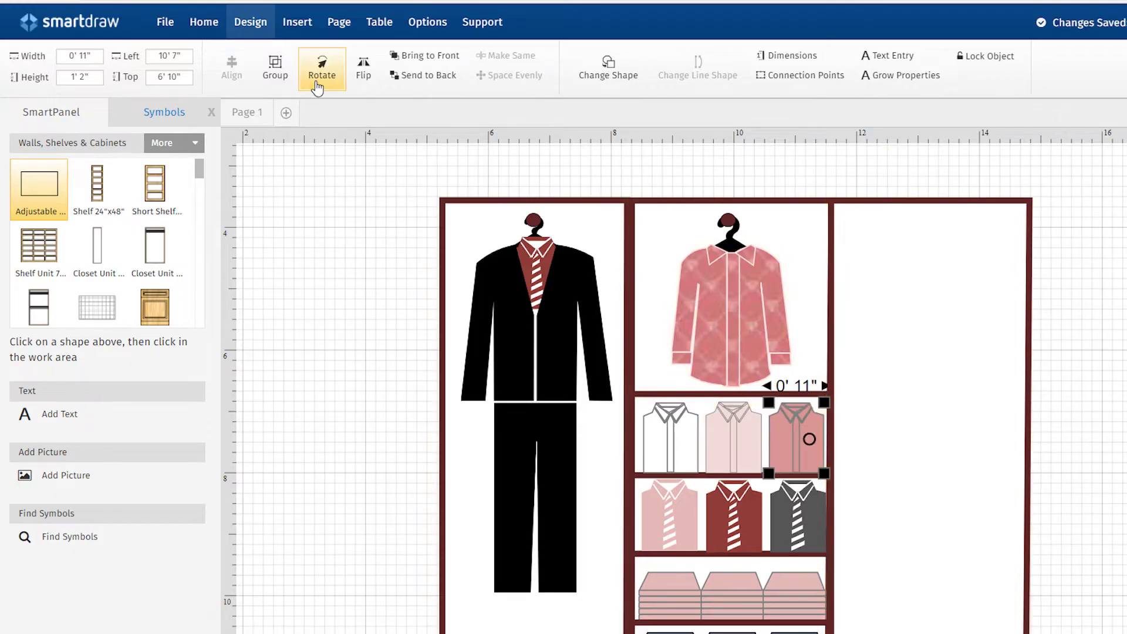
- Resize the new empty shelf section to 3' 4" wide by 7' 10 1/2" tall
{"action": "left_click", "coordinate": [321, 69]}
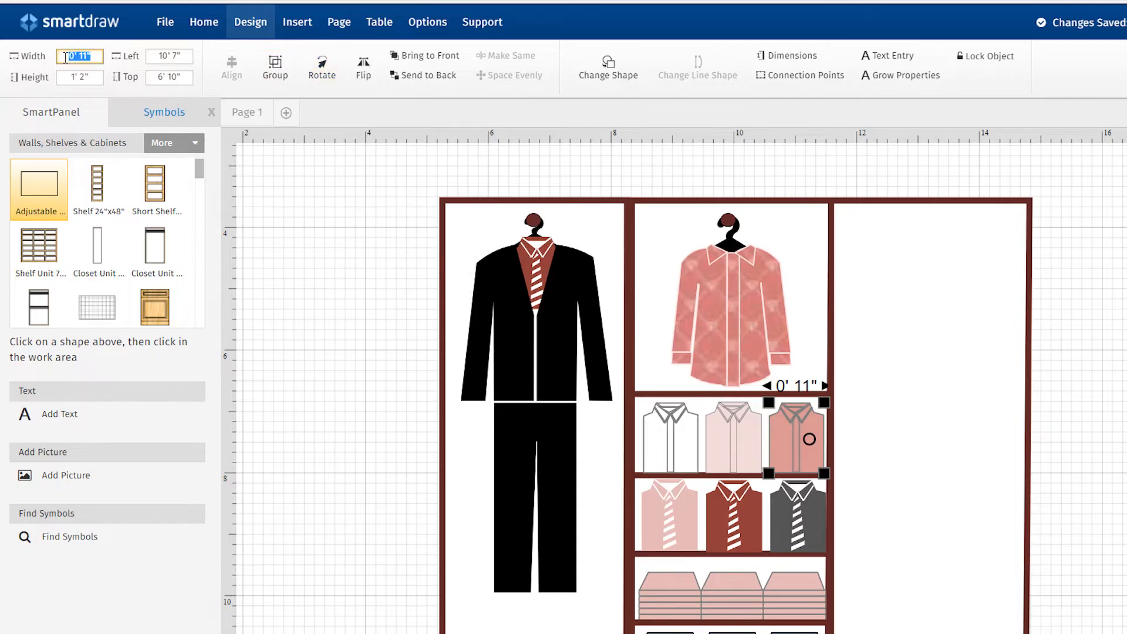
{"action": "left_click", "coordinate": [731, 437]}
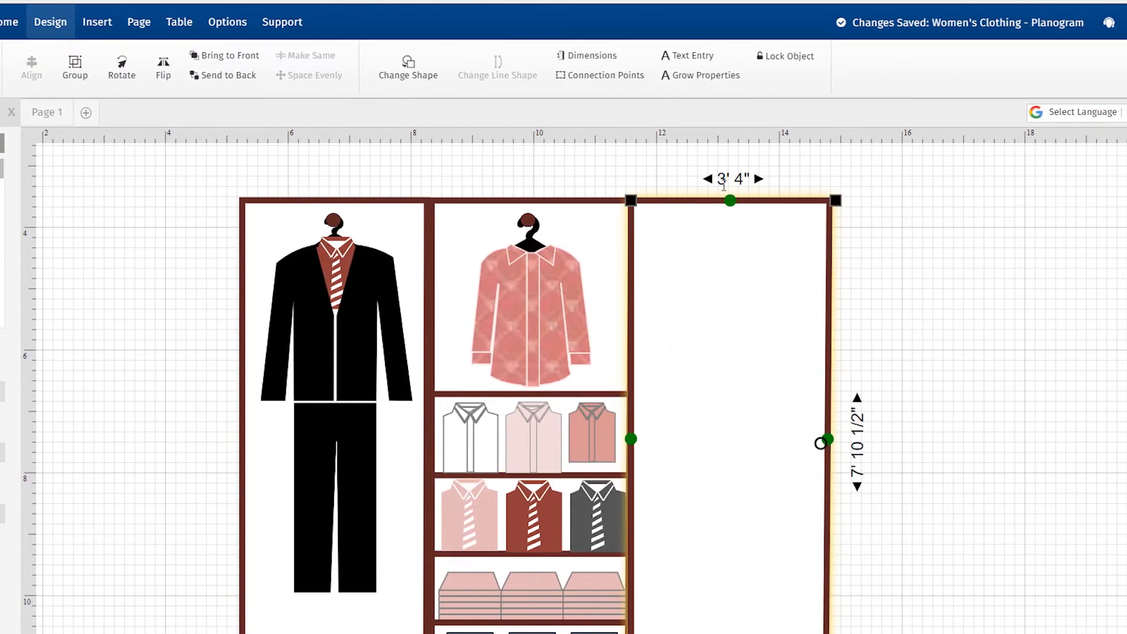
{"action": "left_click_drag", "start_coordinate": [825, 439], "coordinate": [1006, 443]}
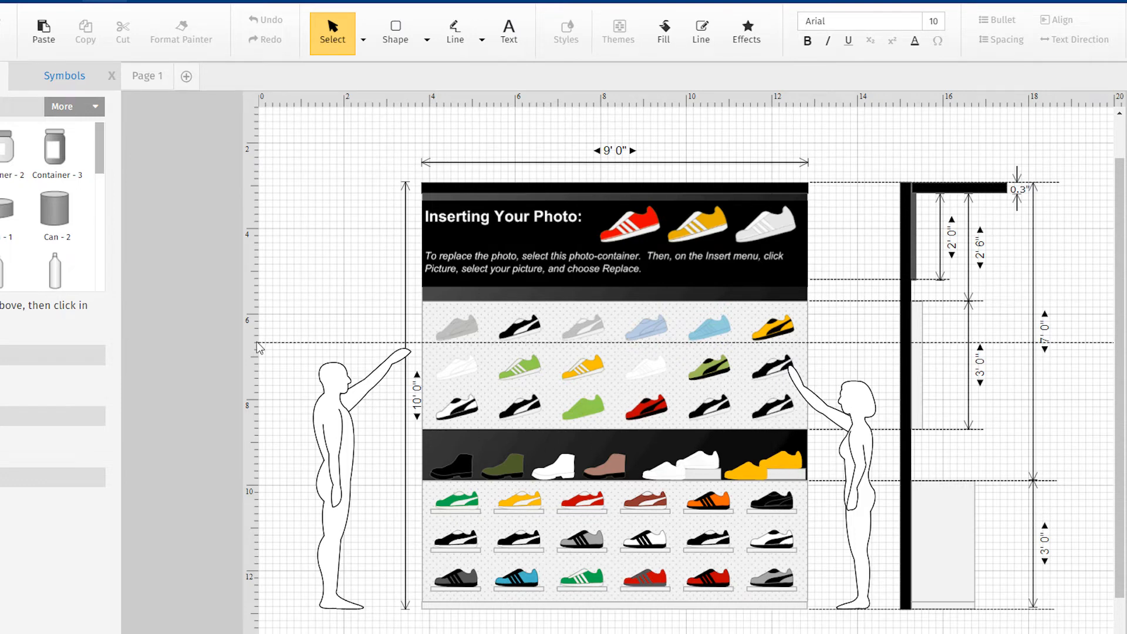
{"action": "mouse_move", "coordinate": [249, 178]}
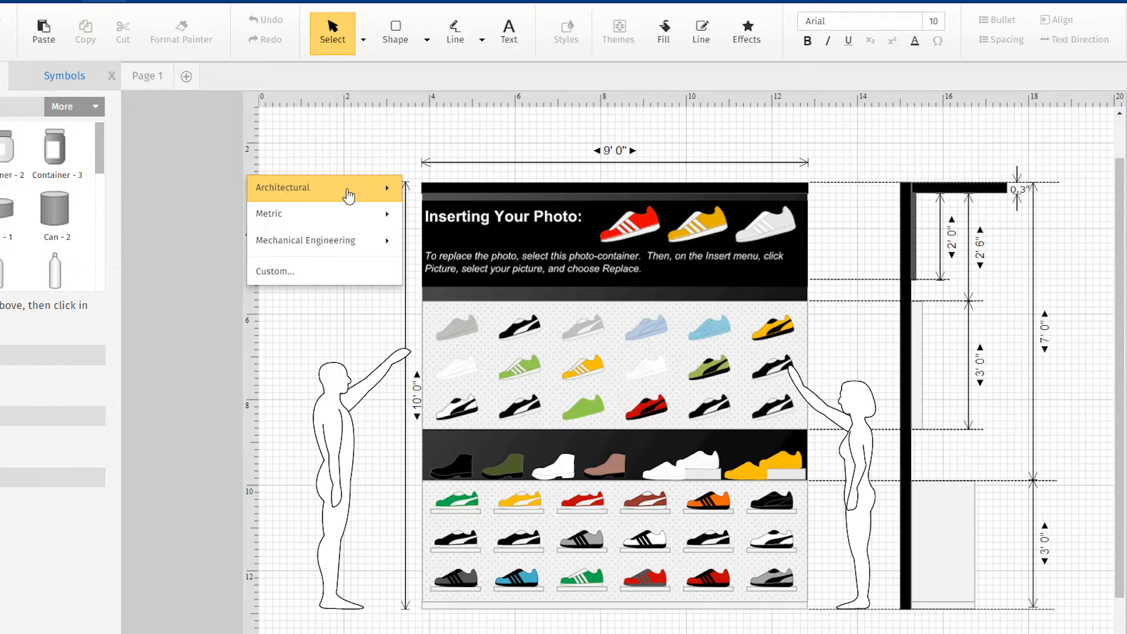
{"action": "mouse_move", "coordinate": [347, 219]}
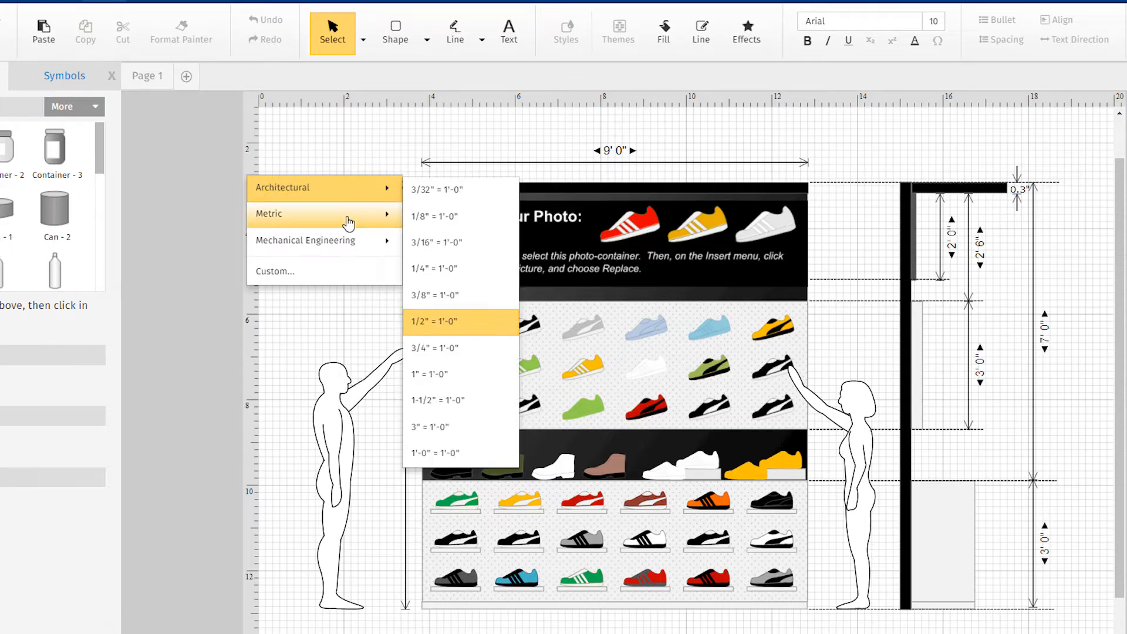
{"action": "mouse_move", "coordinate": [349, 240]}
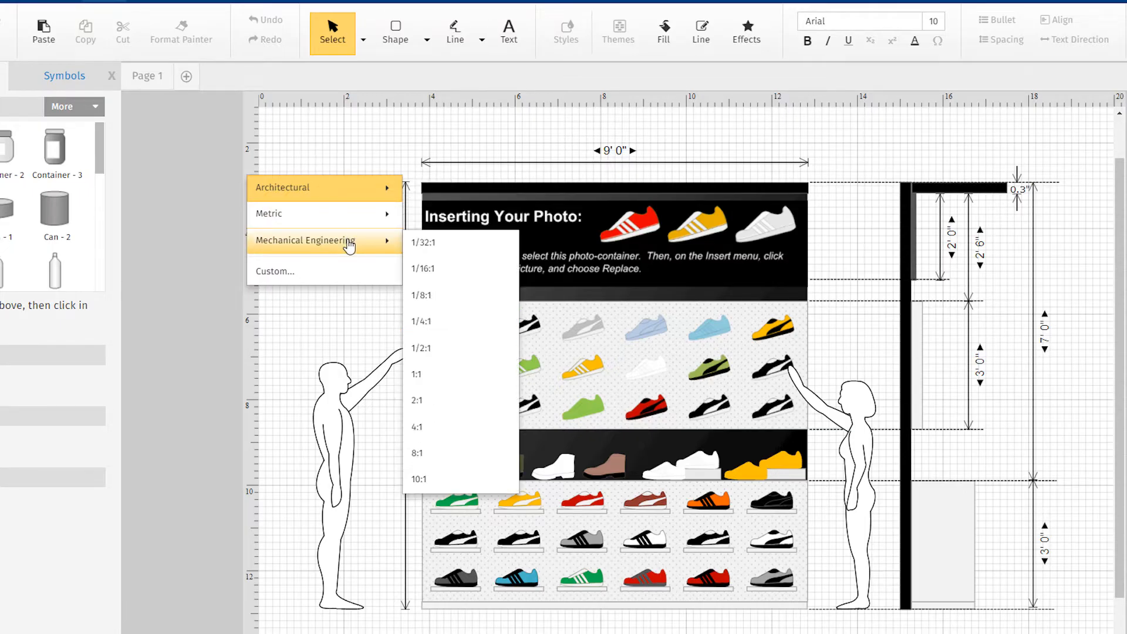
{"action": "left_click", "coordinate": [274, 272]}
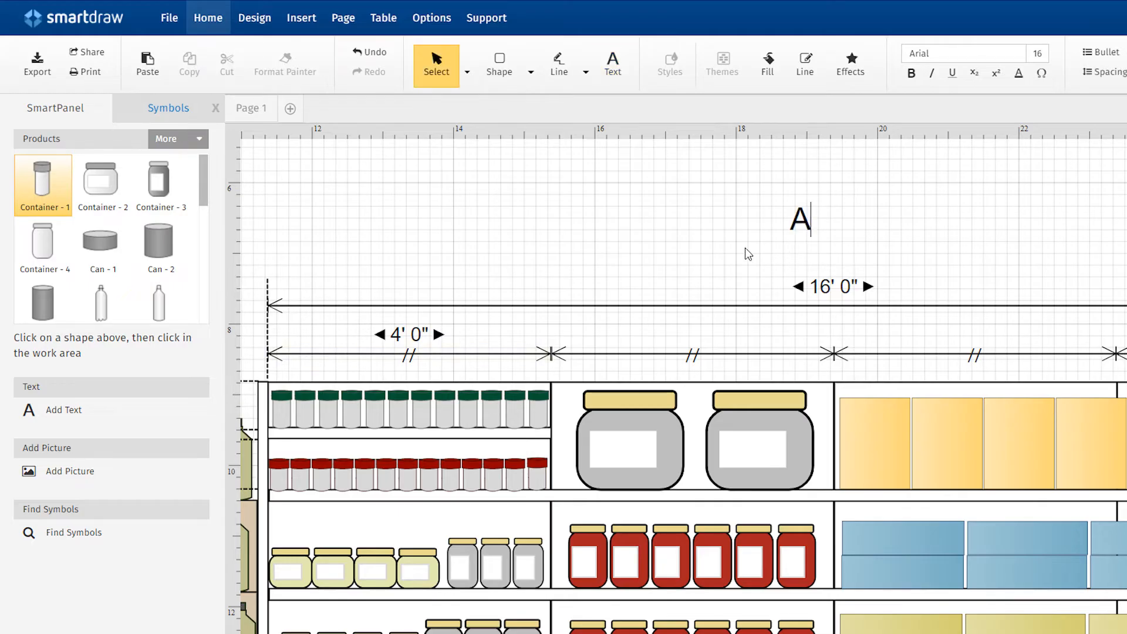
- Add an 'Aisle 3' heading, label the blue boxes 'Crackers', and relabel the jar C23
{"action": "type", "text": "isle 3"}
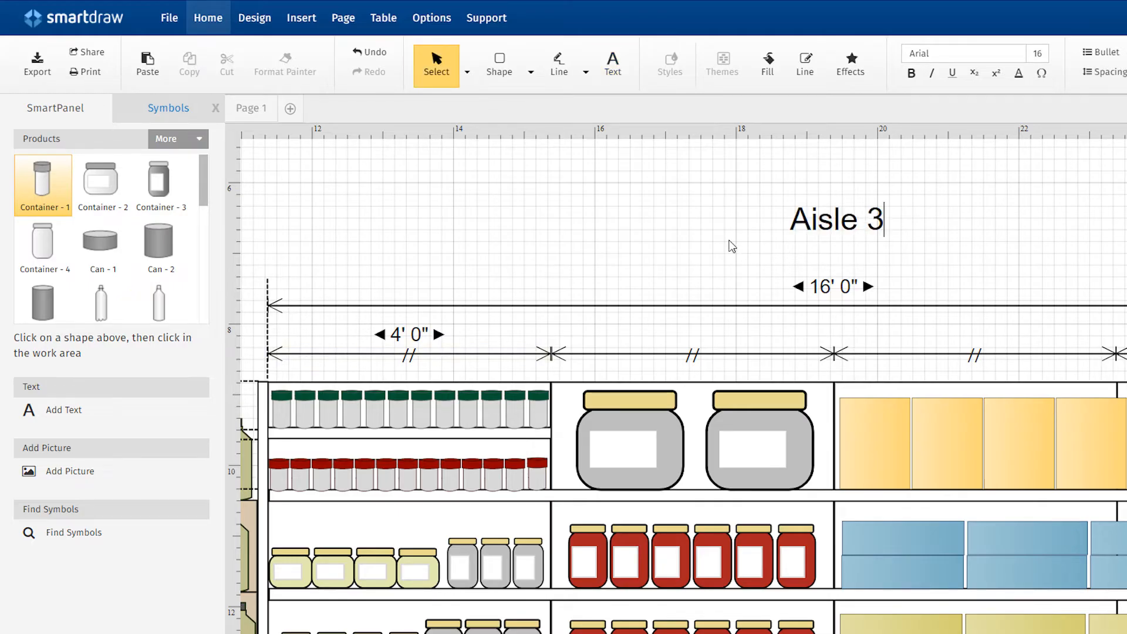
{"action": "left_click", "coordinate": [901, 554]}
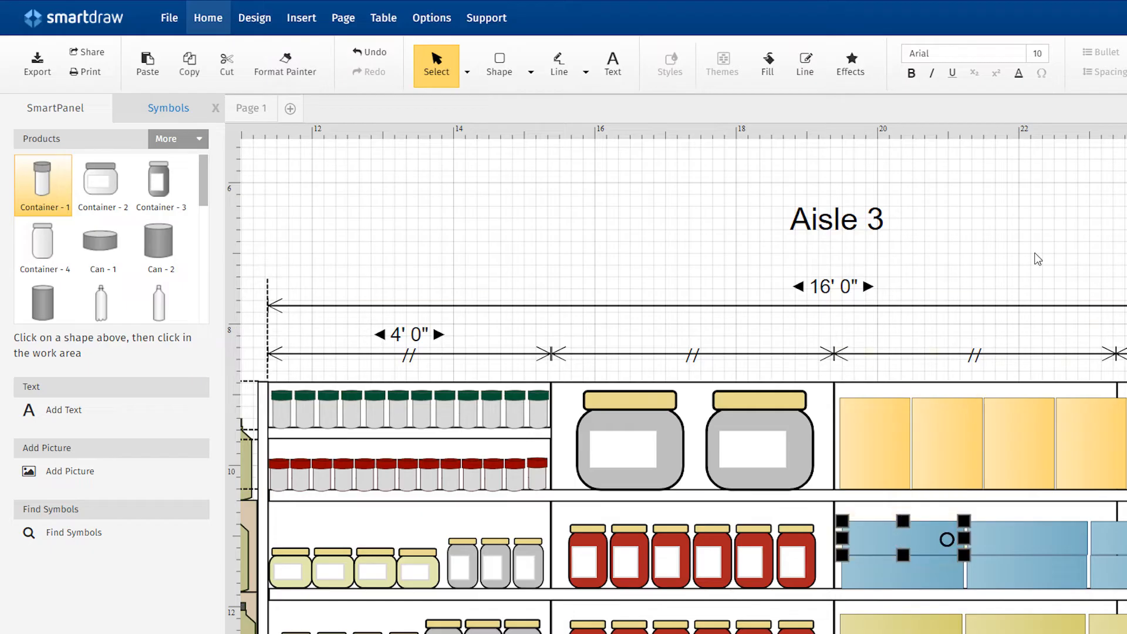
{"action": "type", "text": "Crackers"}
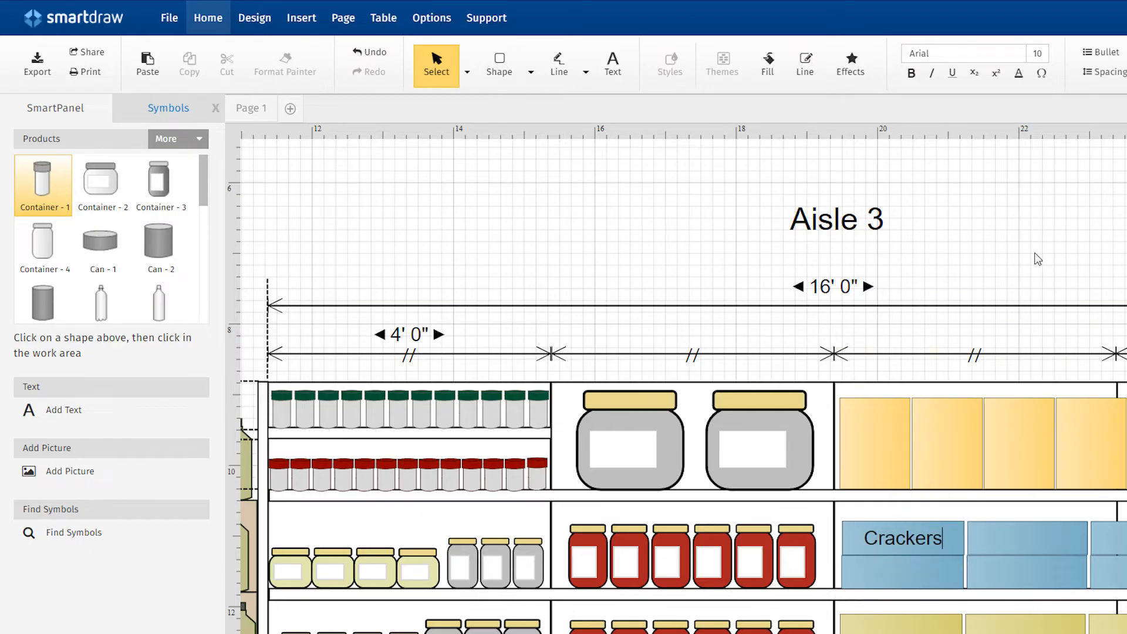
{"action": "left_click", "coordinate": [629, 442]}
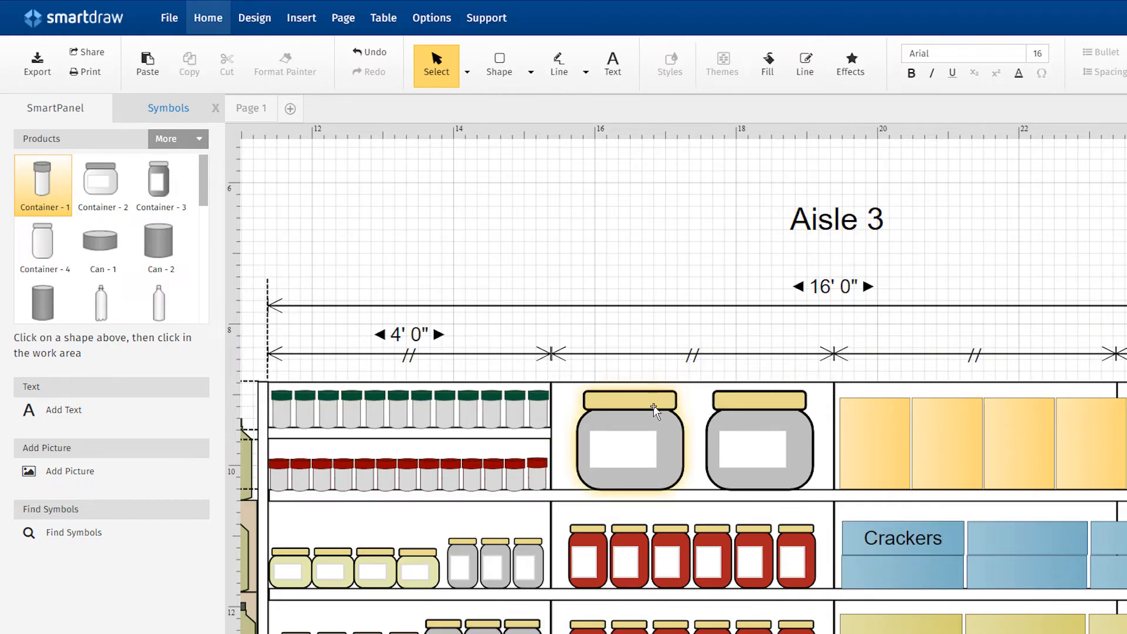
{"action": "left_click", "coordinate": [655, 408]}
{"action": "type", "text": "C"}
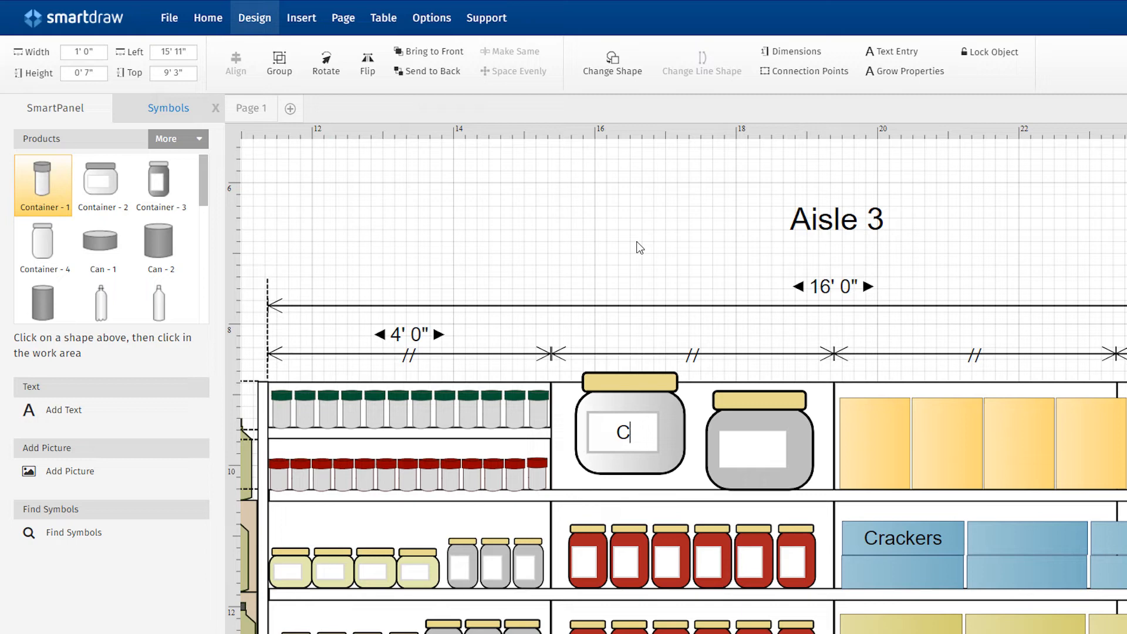
{"action": "type", "text": "23"}
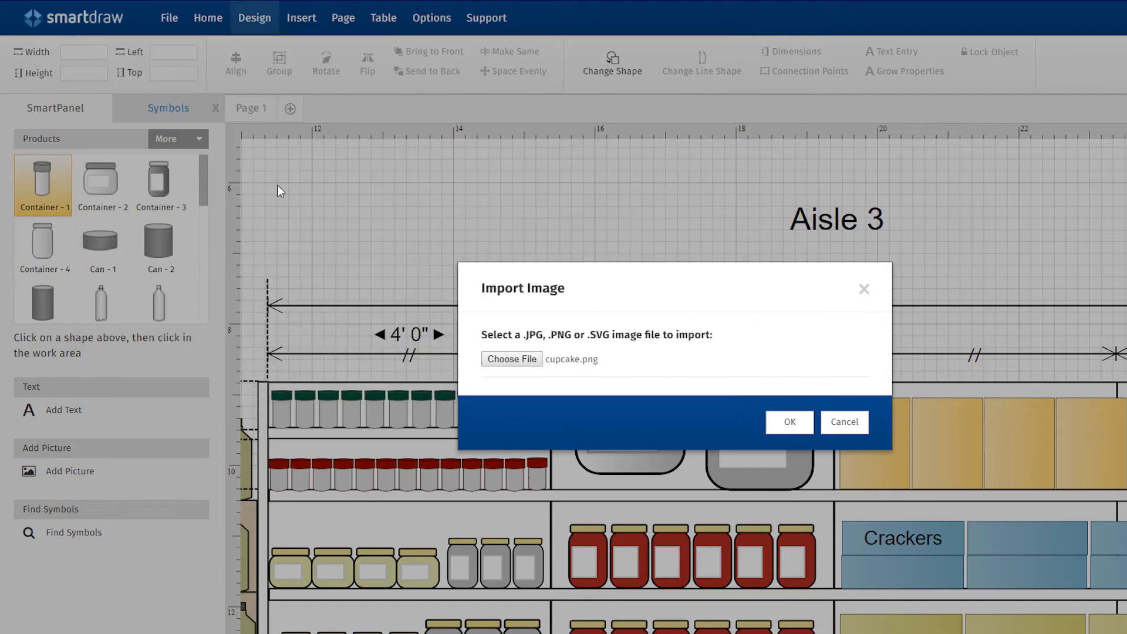
- Import cupcake.png and drag it onto the red jar shelf
{"action": "left_click", "coordinate": [789, 422]}
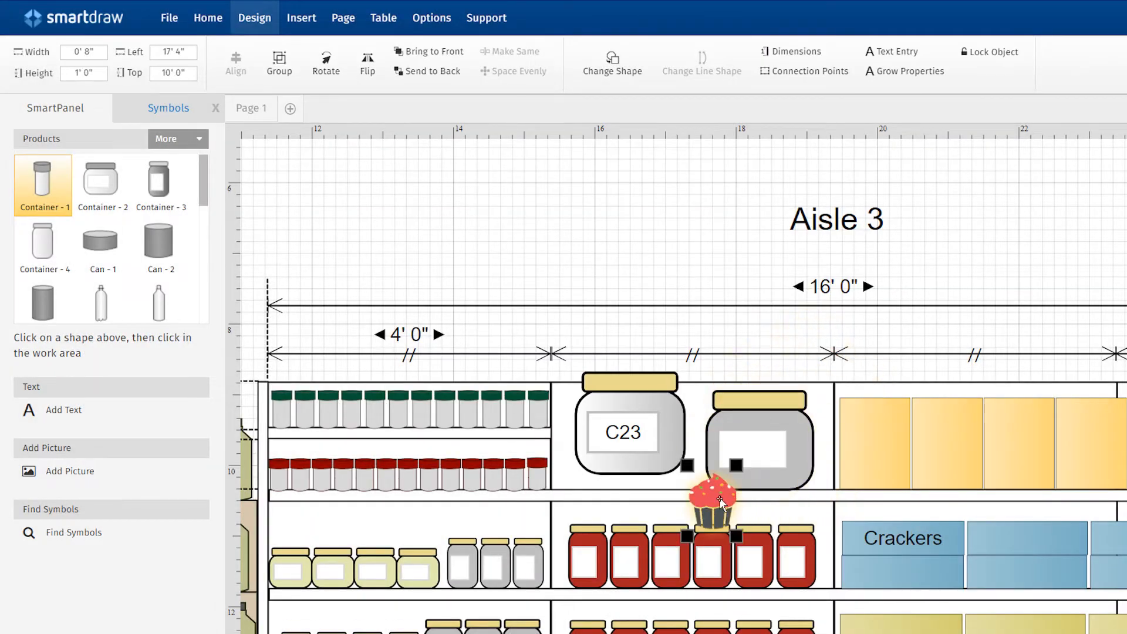
{"action": "left_click_drag", "start_coordinate": [717, 496], "coordinate": [875, 442]}
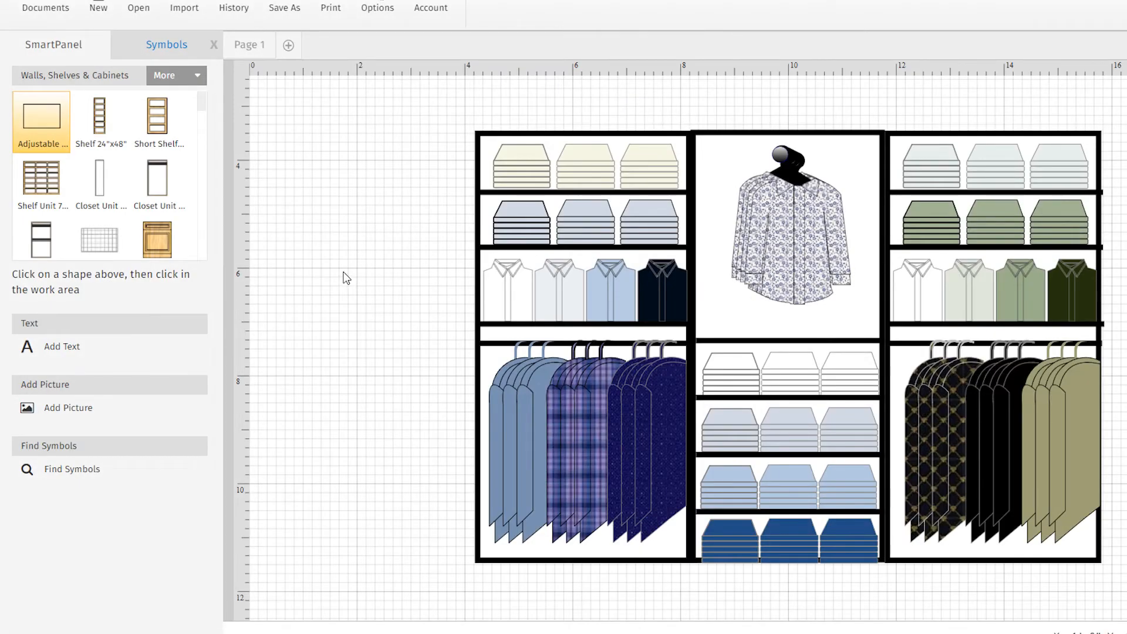
- Create the 'My Library' symbol library and save the left rack as 'Men's Rack'
{"action": "left_click", "coordinate": [193, 75]}
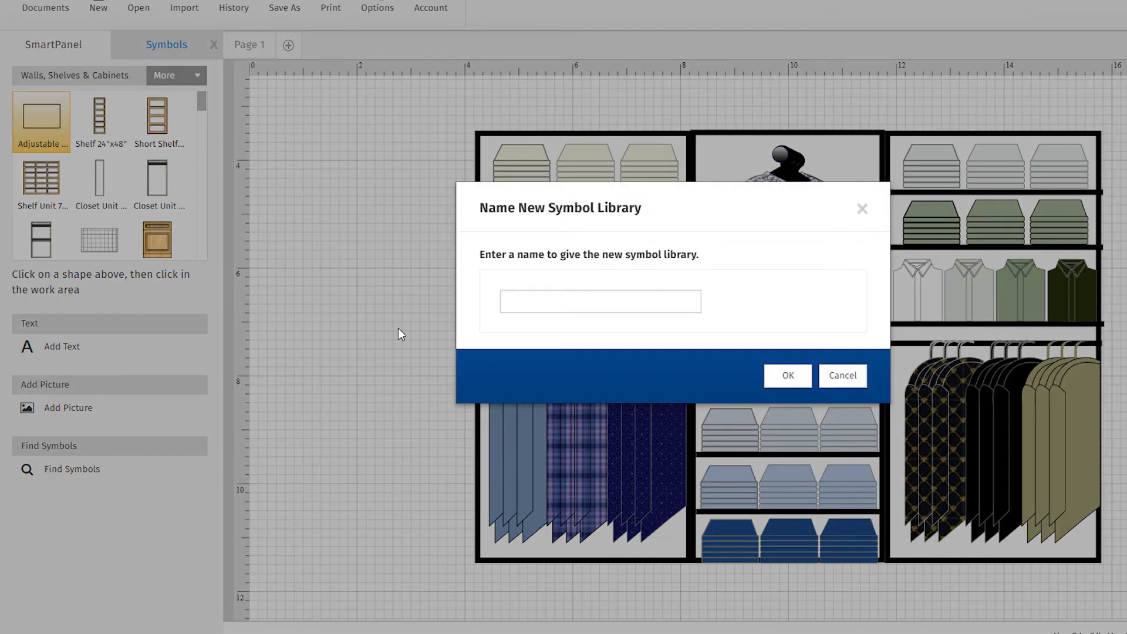
{"action": "type", "text": "My Library"}
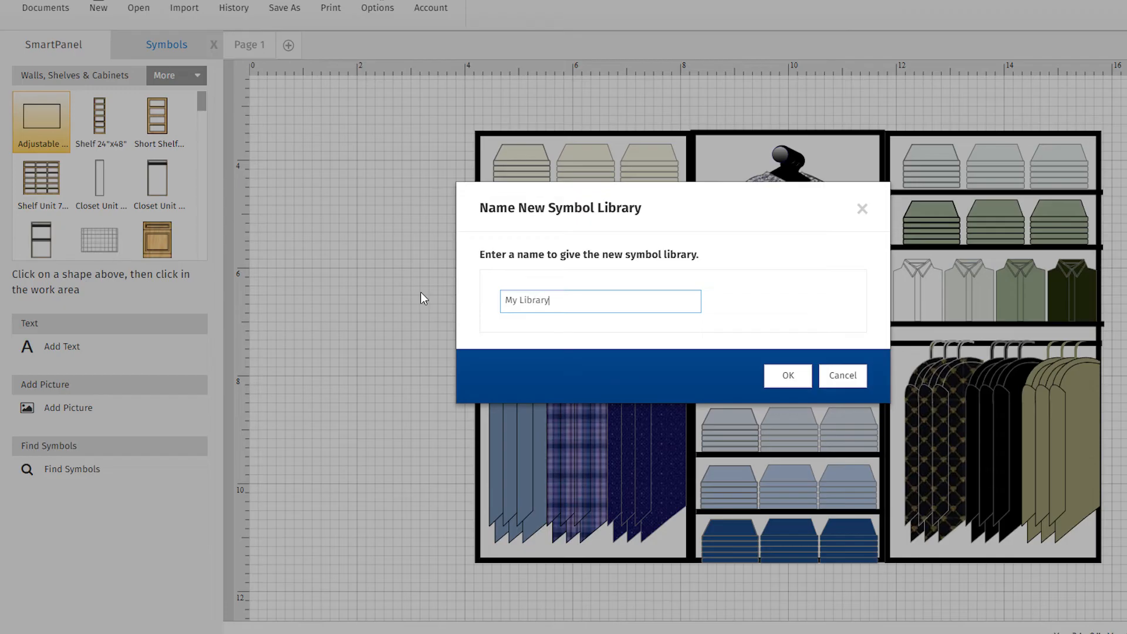
{"action": "left_click", "coordinate": [788, 375]}
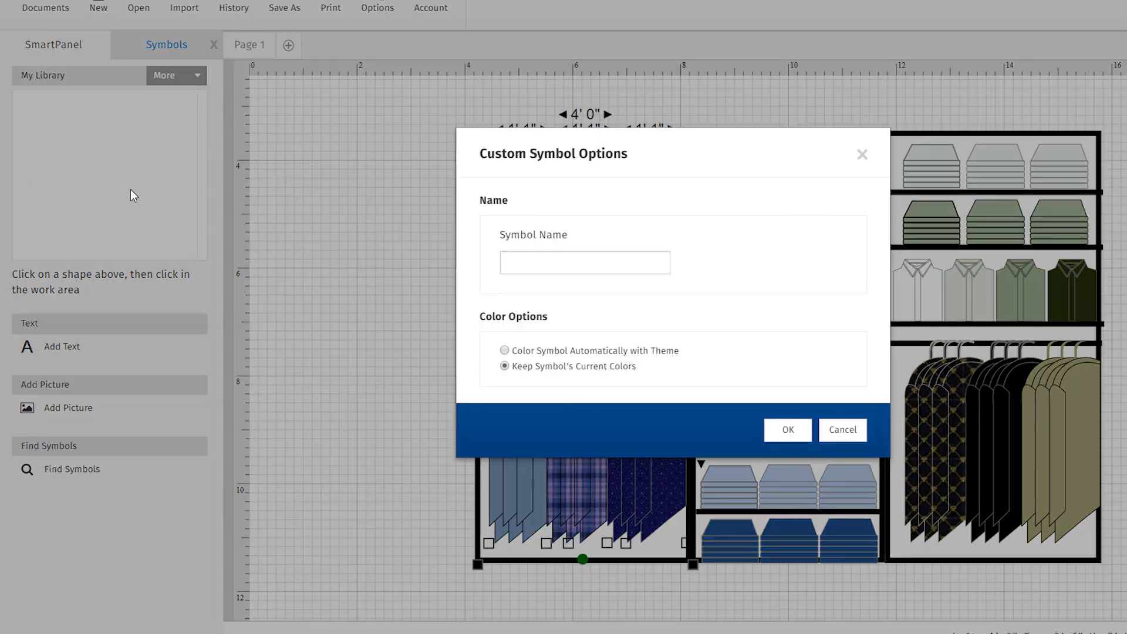
{"action": "type", "text": "Men's Rack"}
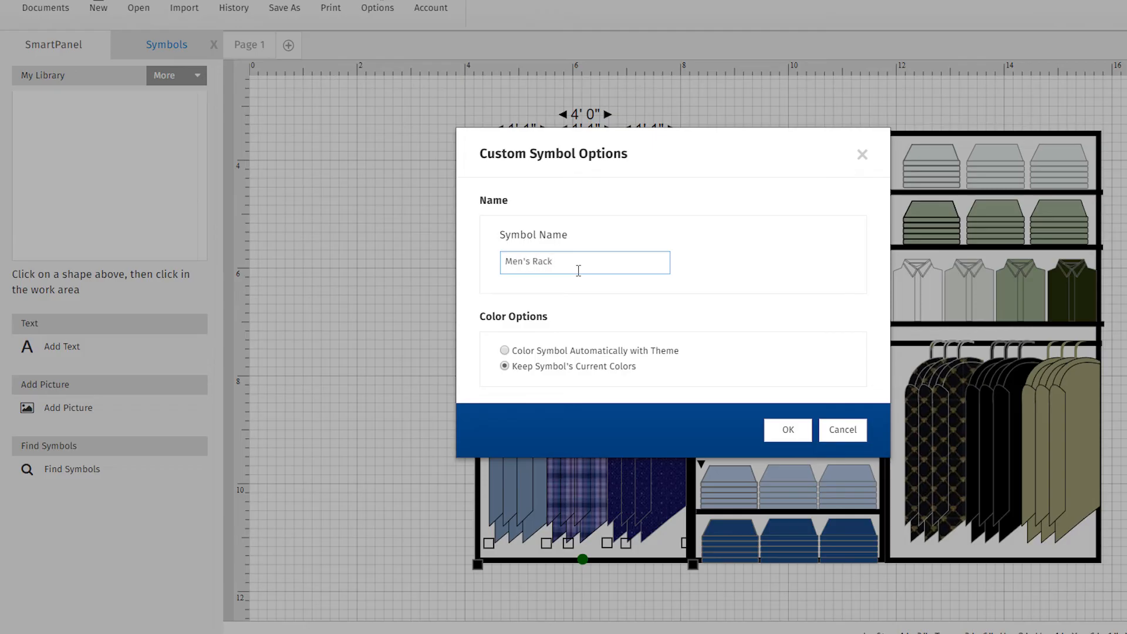
{"action": "left_click", "coordinate": [787, 430]}
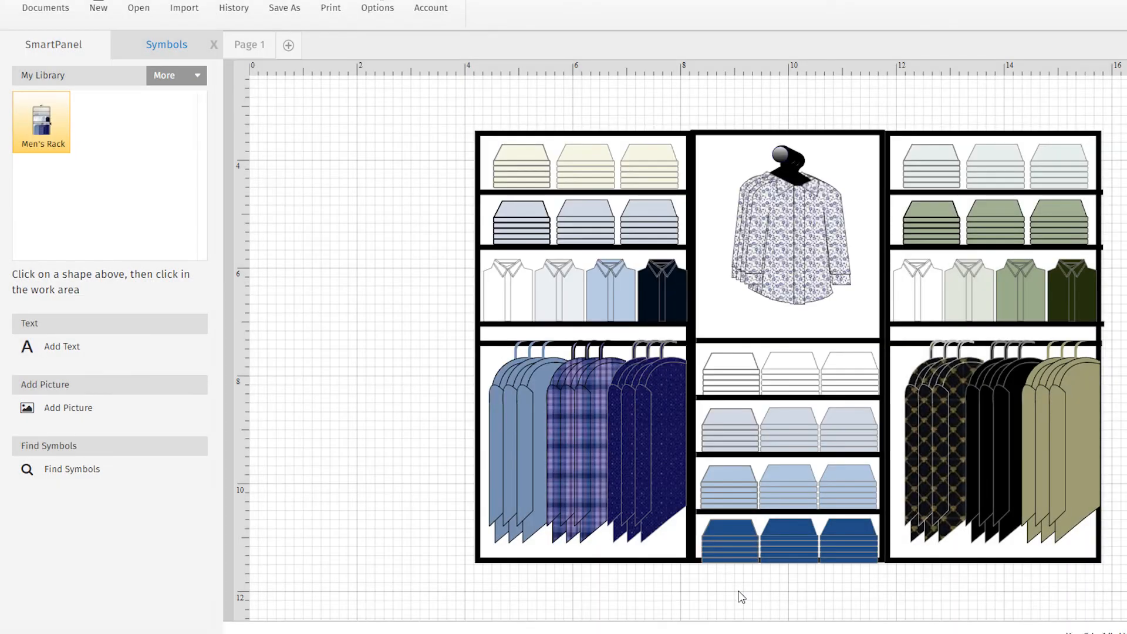